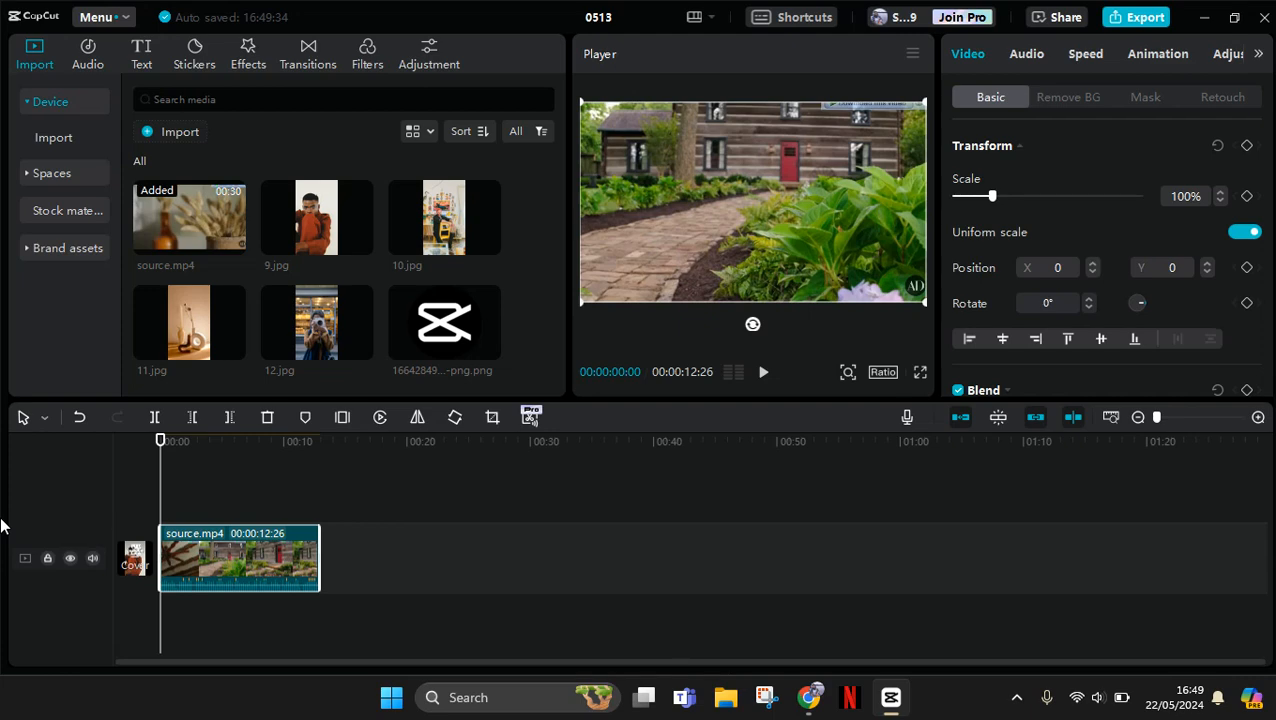
Scrub the house clip preview at several points, then return to its start
click(275, 441)
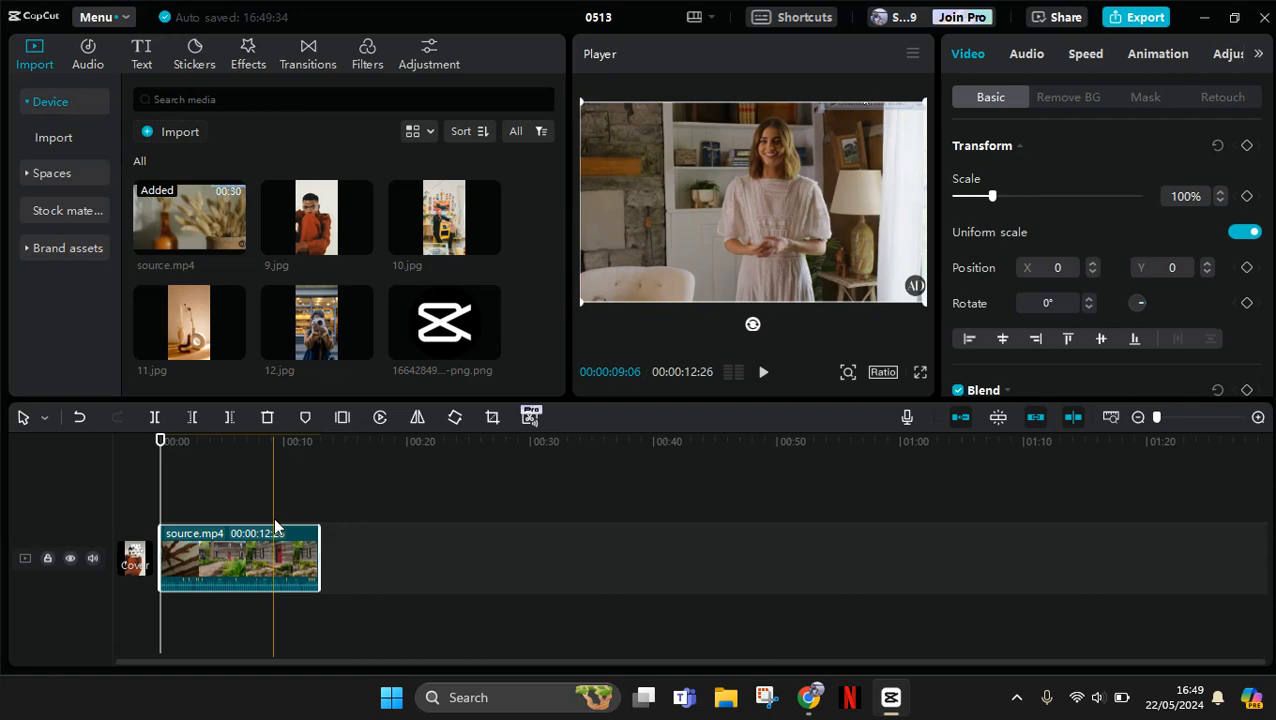
click(178, 441)
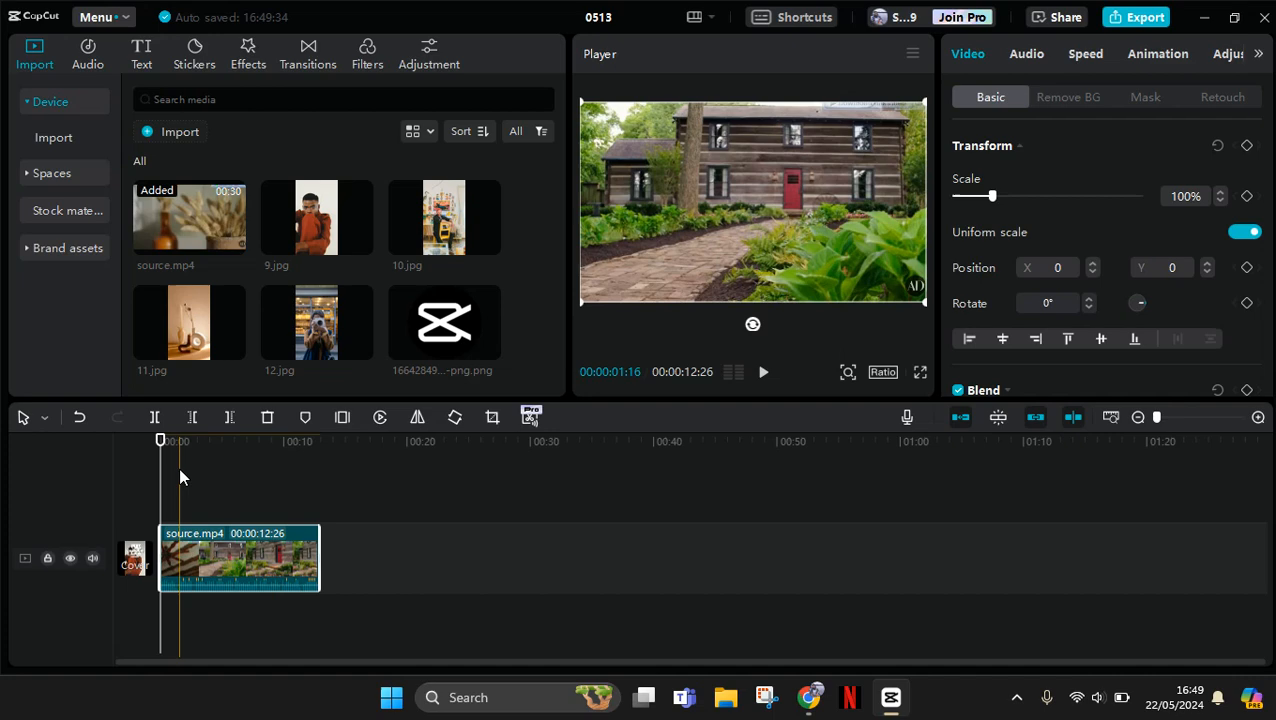
click(228, 441)
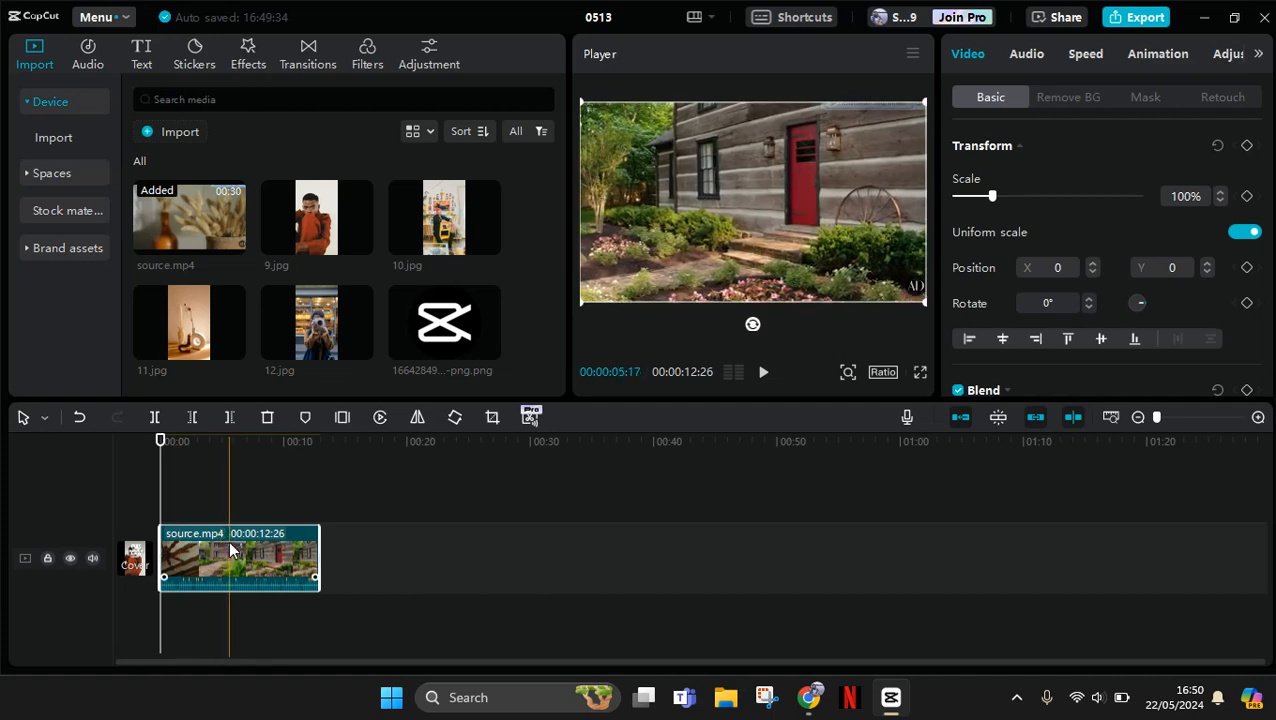
click(160, 440)
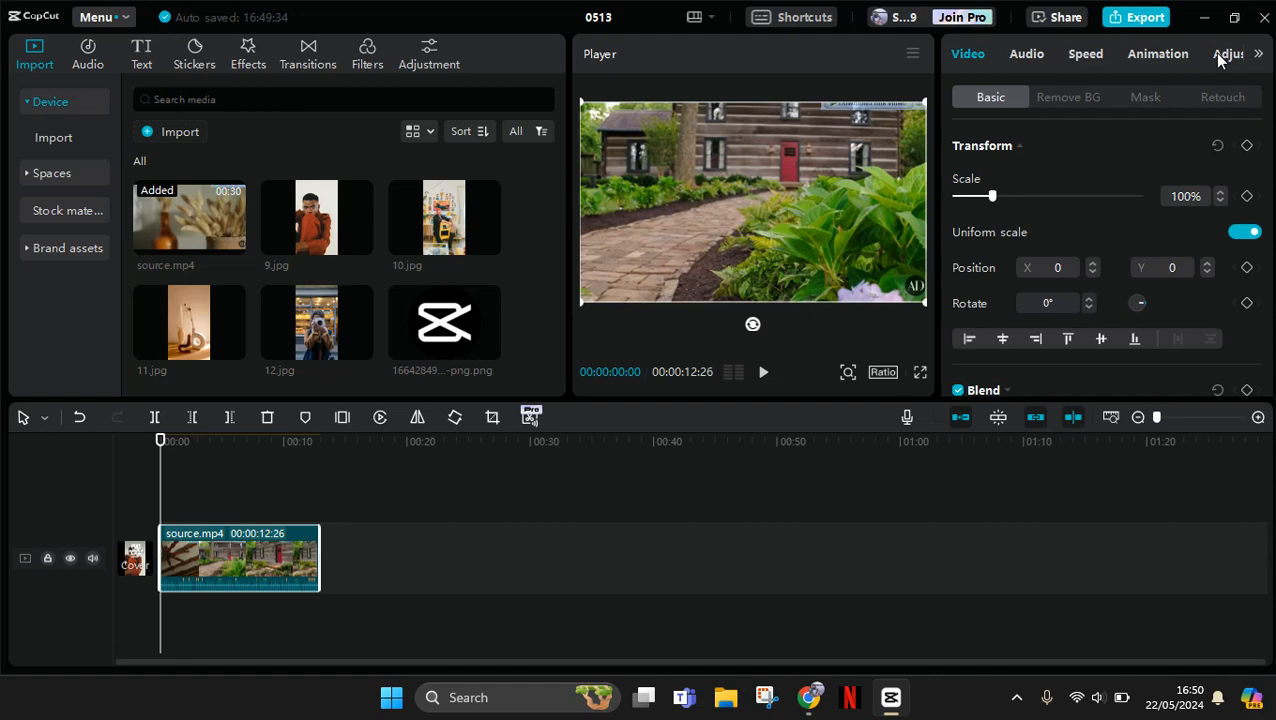
mouse_move(1230, 68)
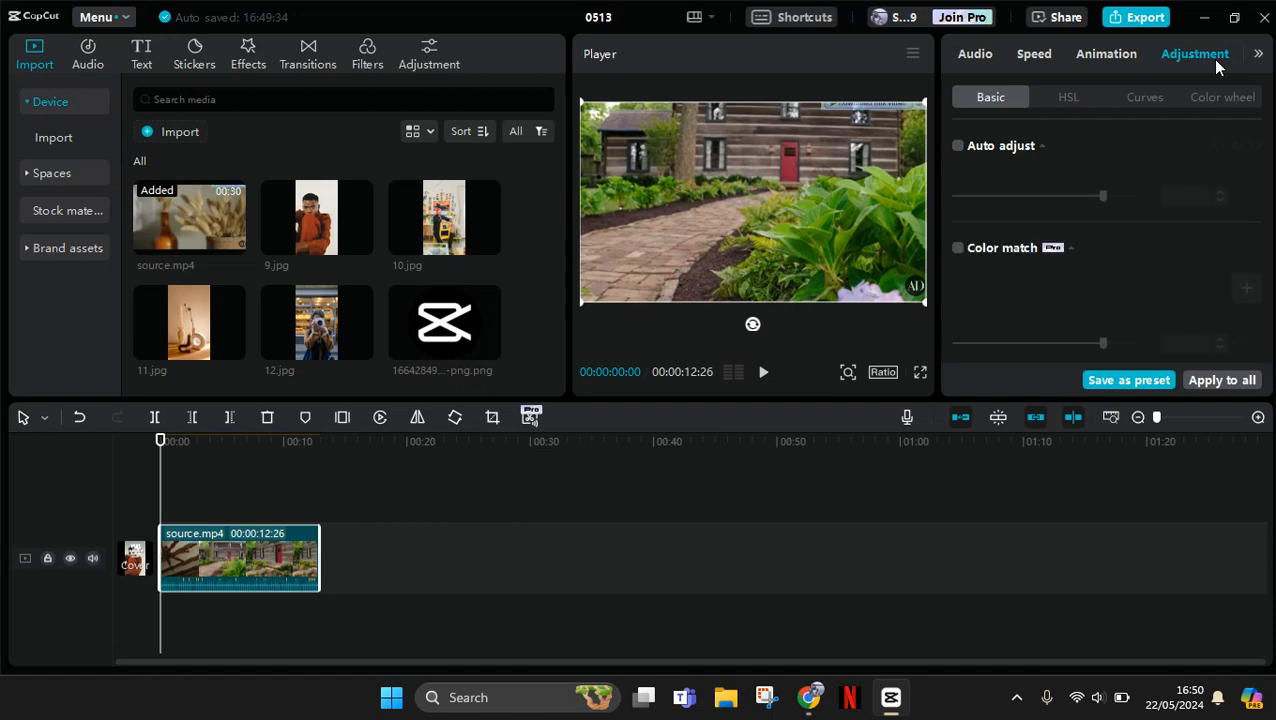
mouse_move(1265, 135)
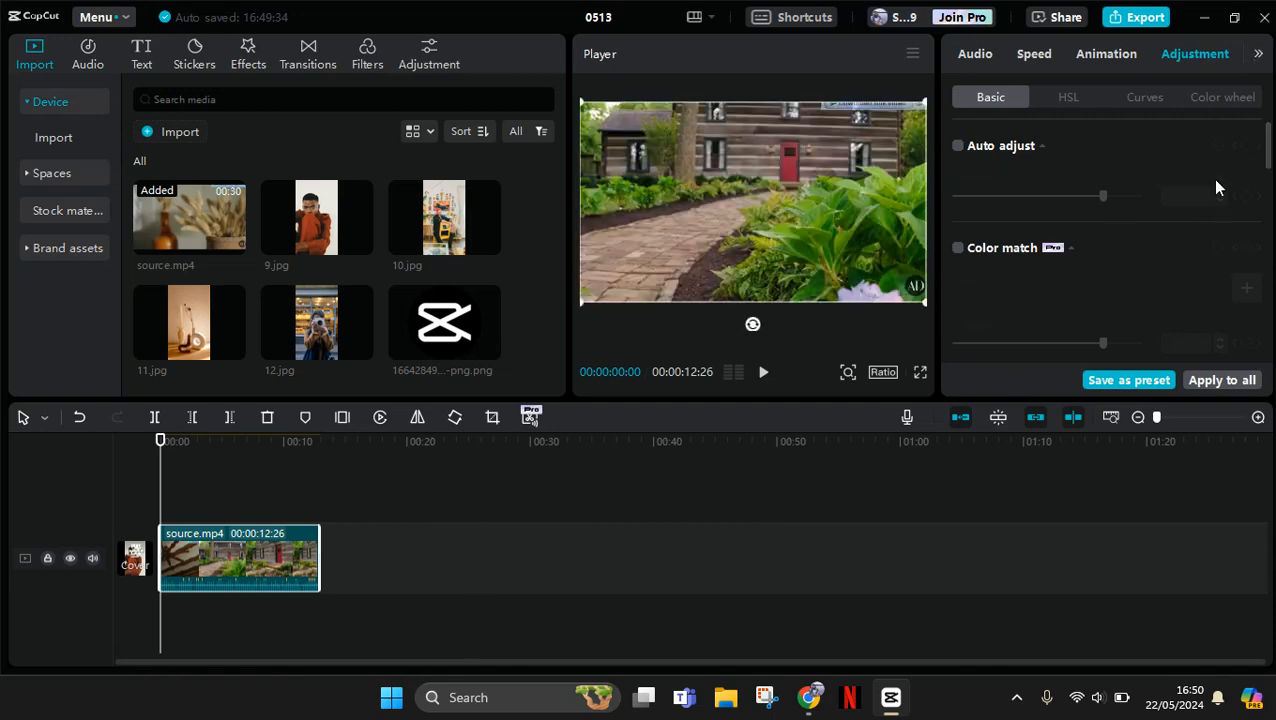
Scroll the properties panel down to the Saturation control under Adjust
scroll(down, 3)
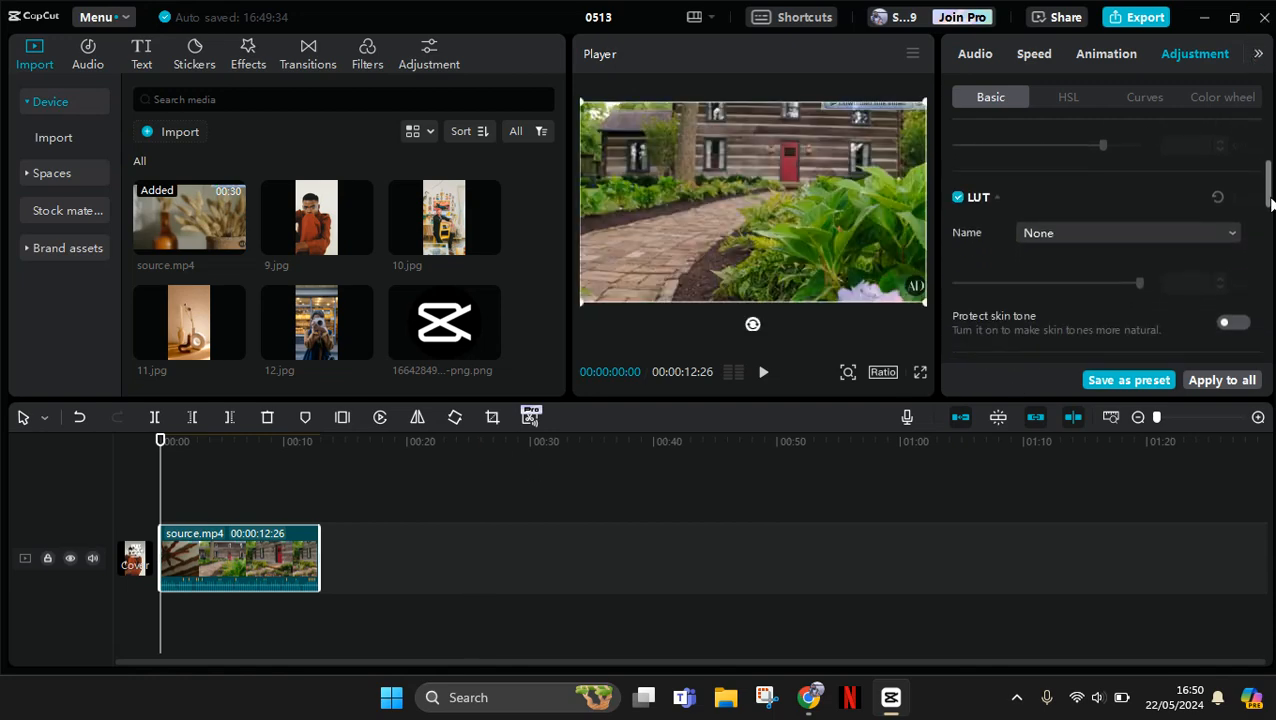
scroll(down, 3)
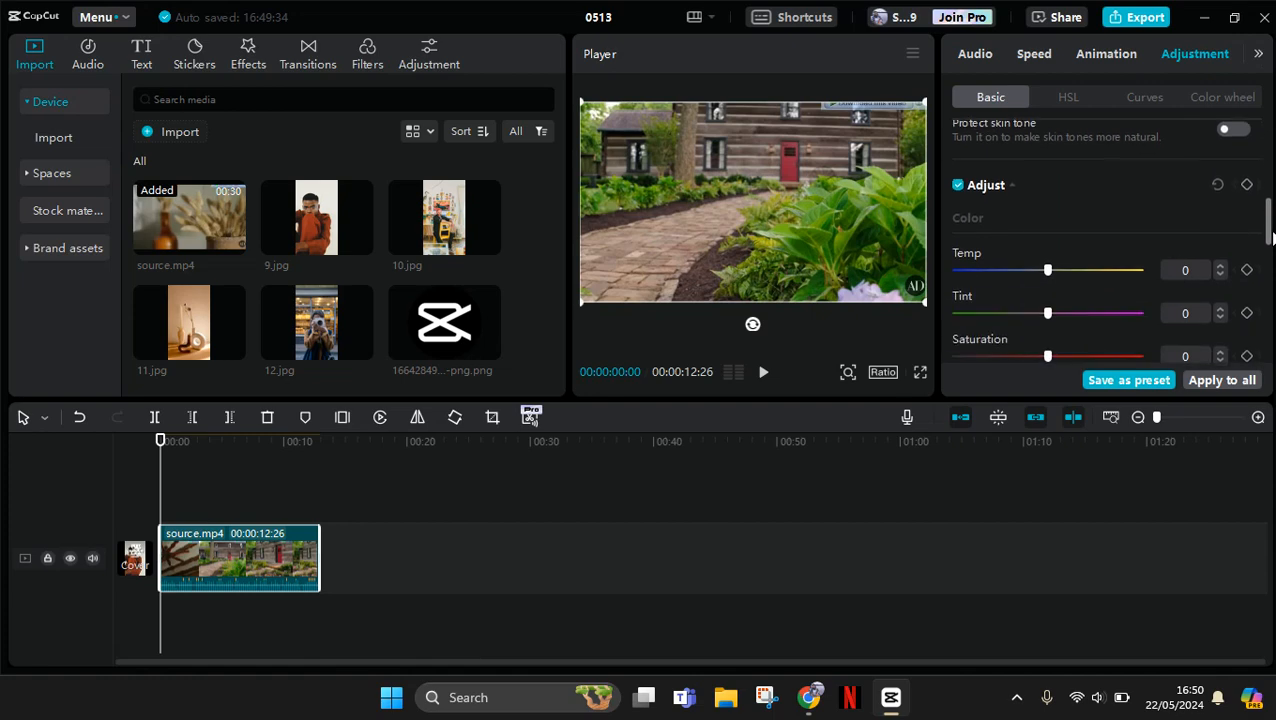
scroll(down, 3)
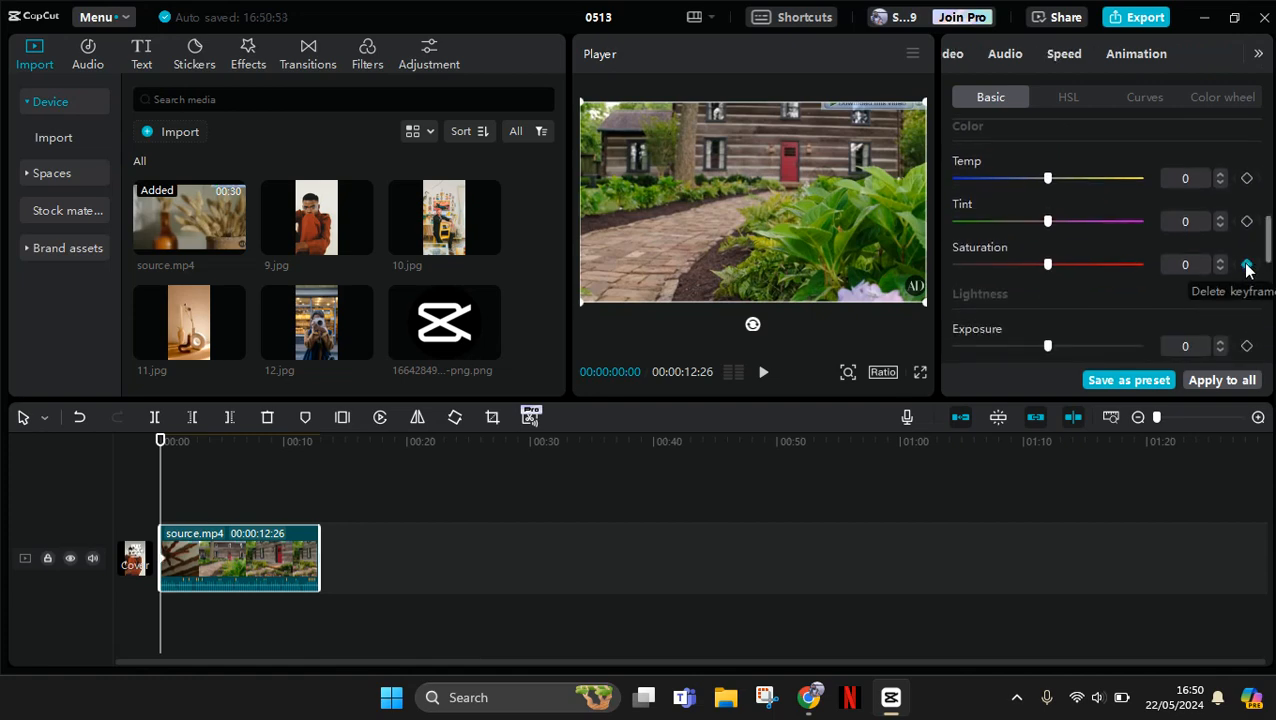
Keyframe saturation at the clip start, then drop it to -50 about five seconds in
click(1247, 264)
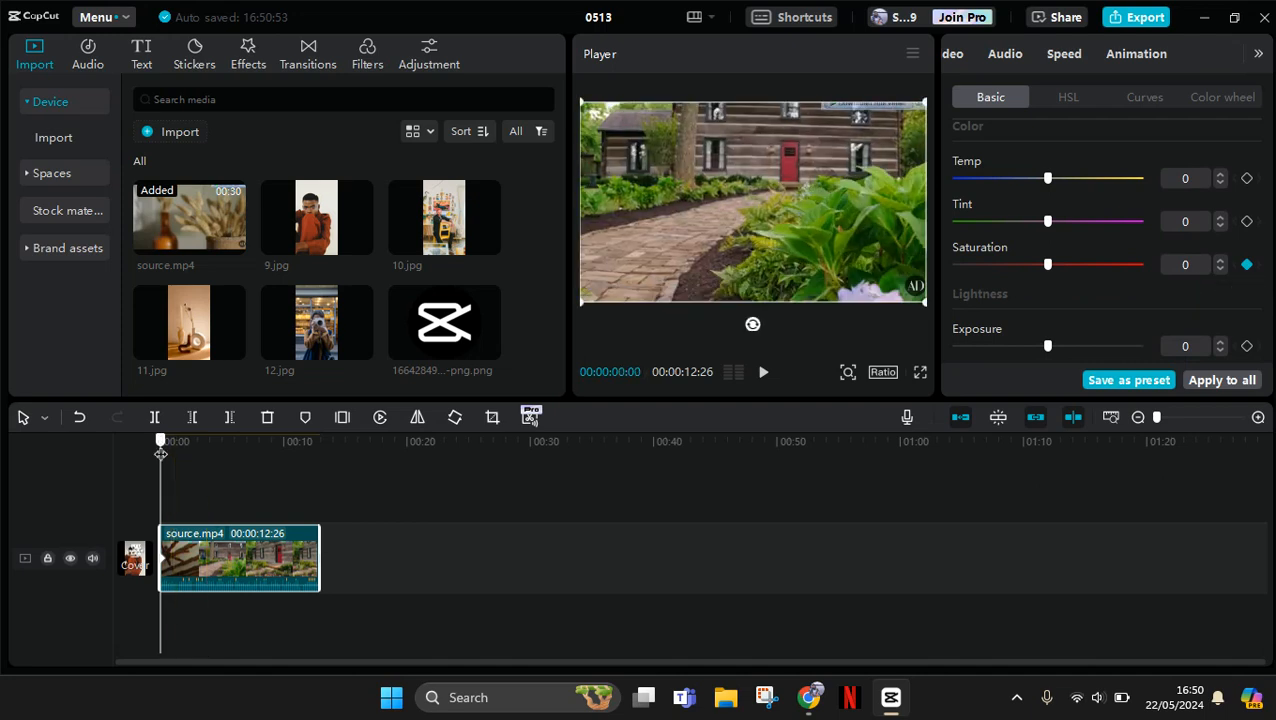
drag(160, 440, 205, 440)
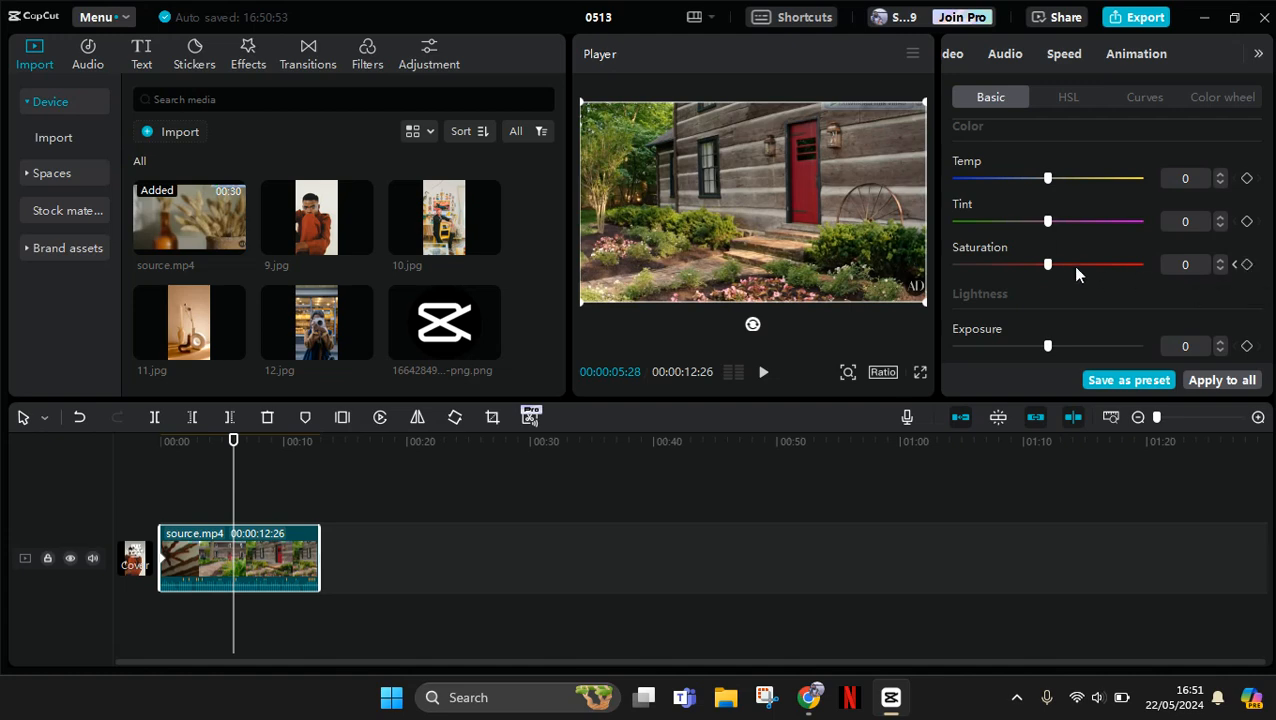
mouse_move(1049, 272)
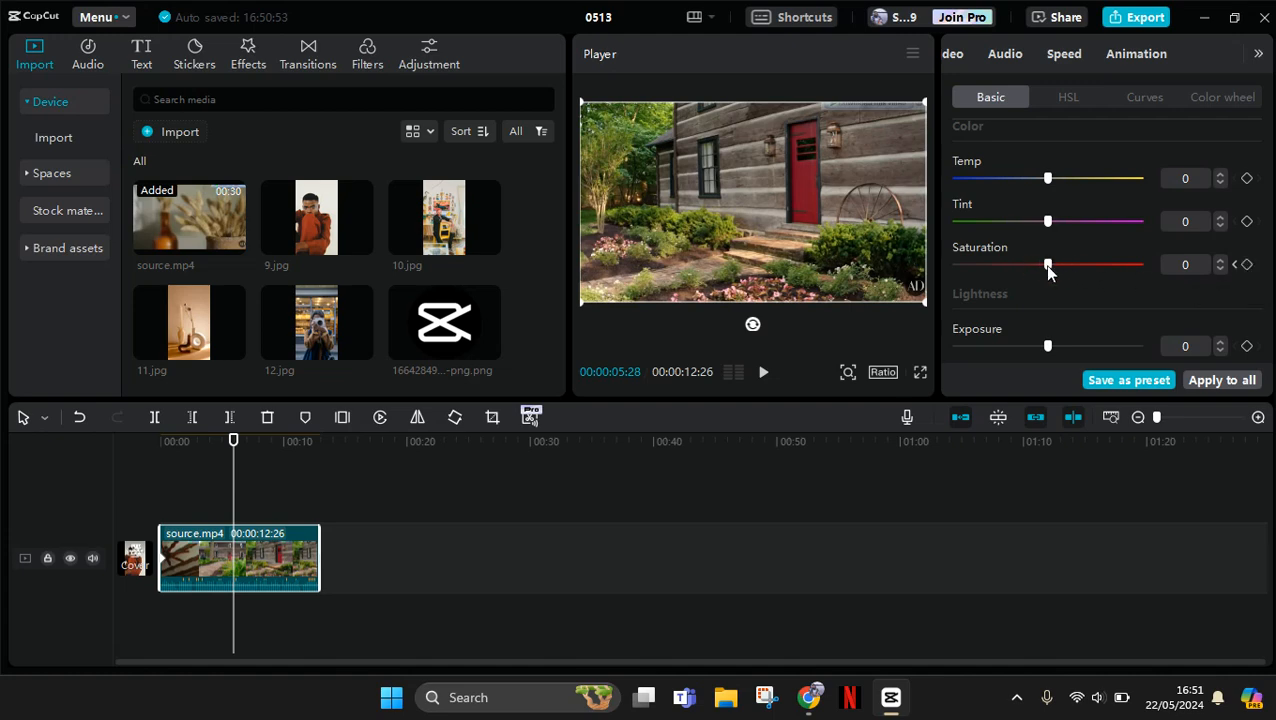
drag(1047, 264, 990, 264)
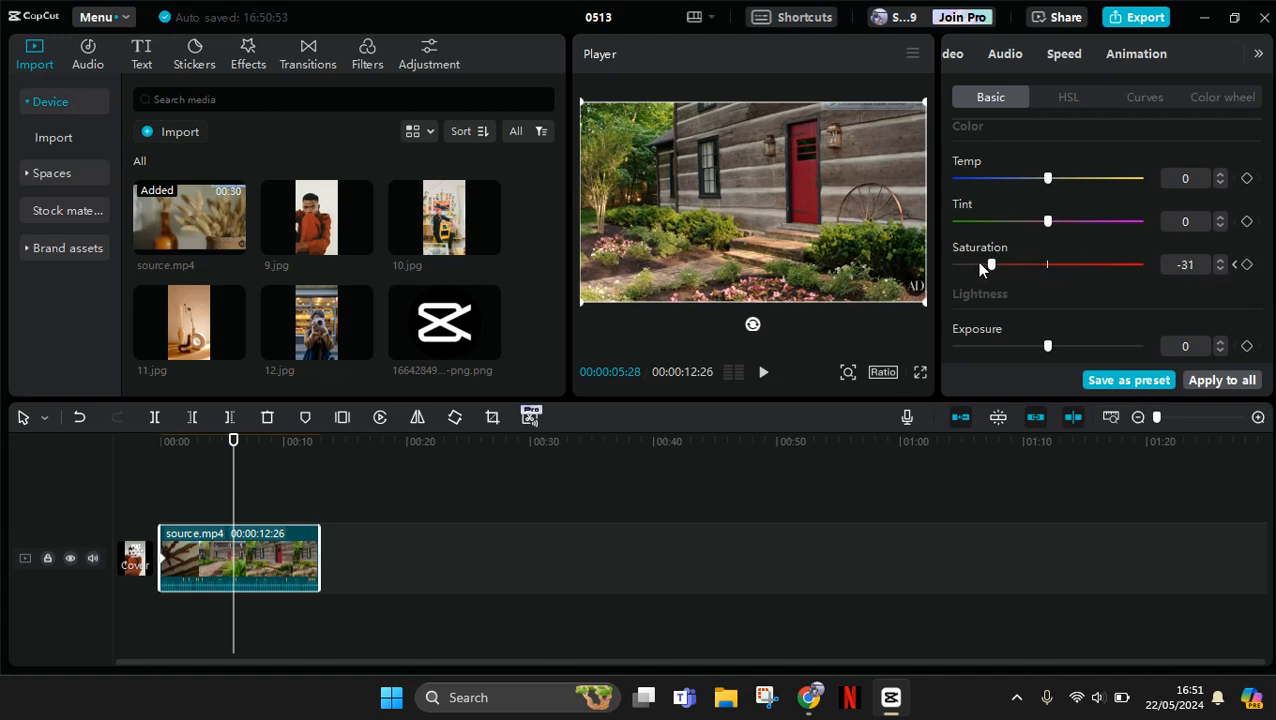
drag(990, 264, 955, 264)
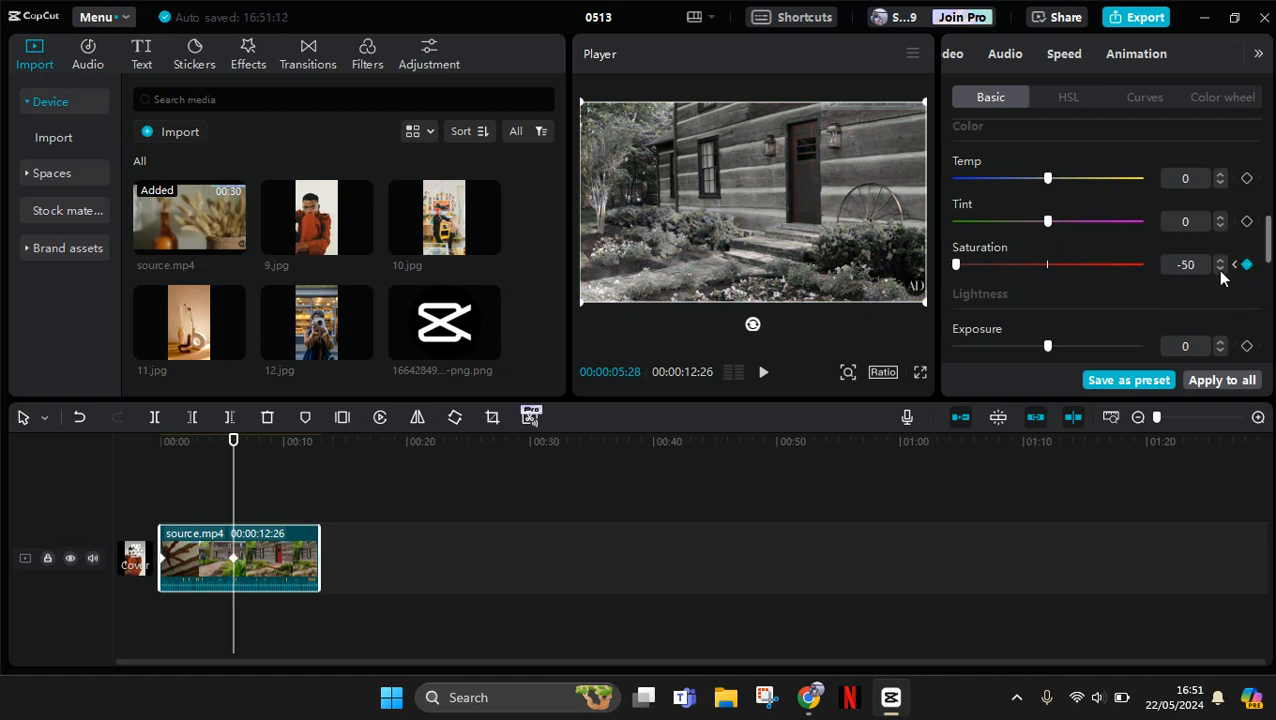
click(196, 441)
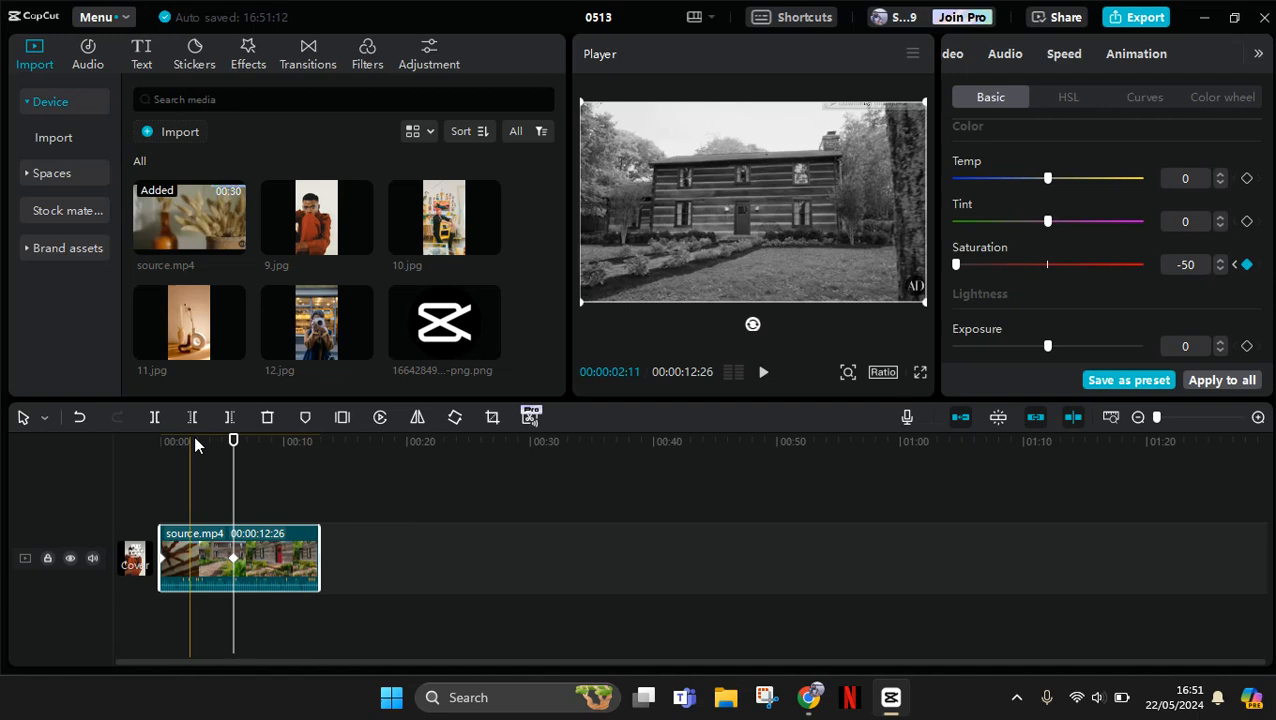
Play the clip from its start, nudging the saturation slider during the preview
click(1246, 264)
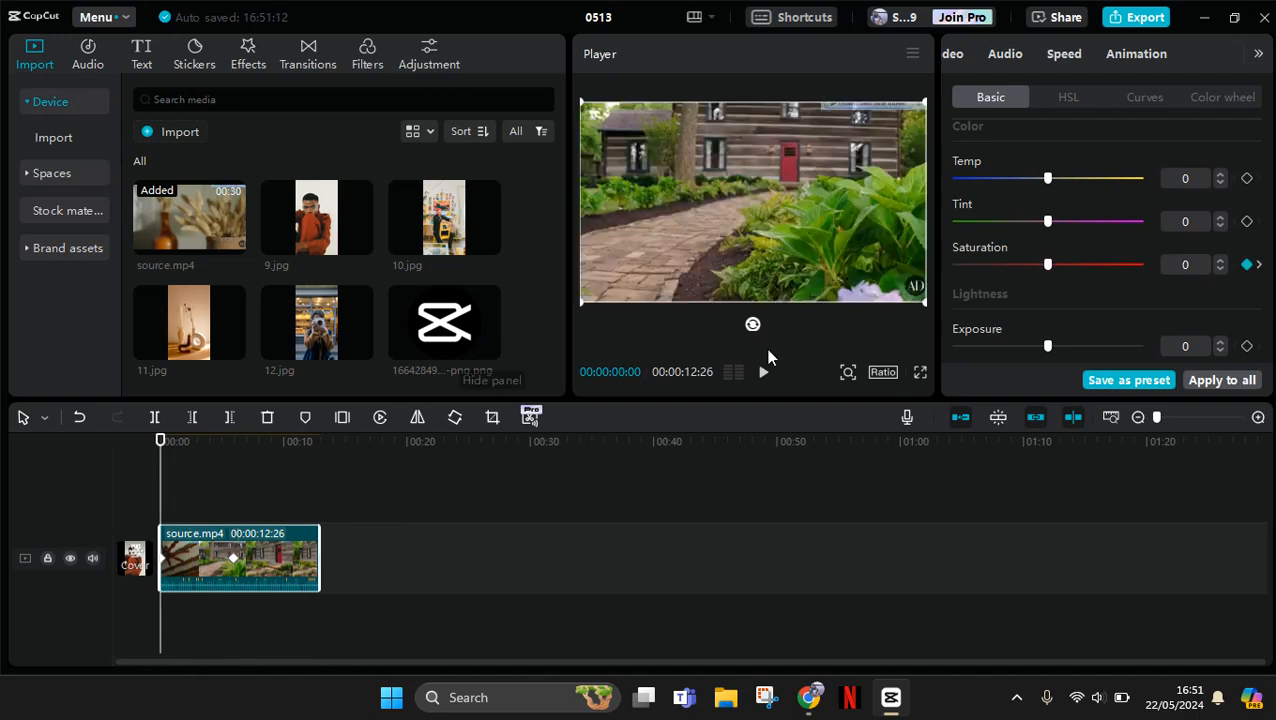
click(763, 372)
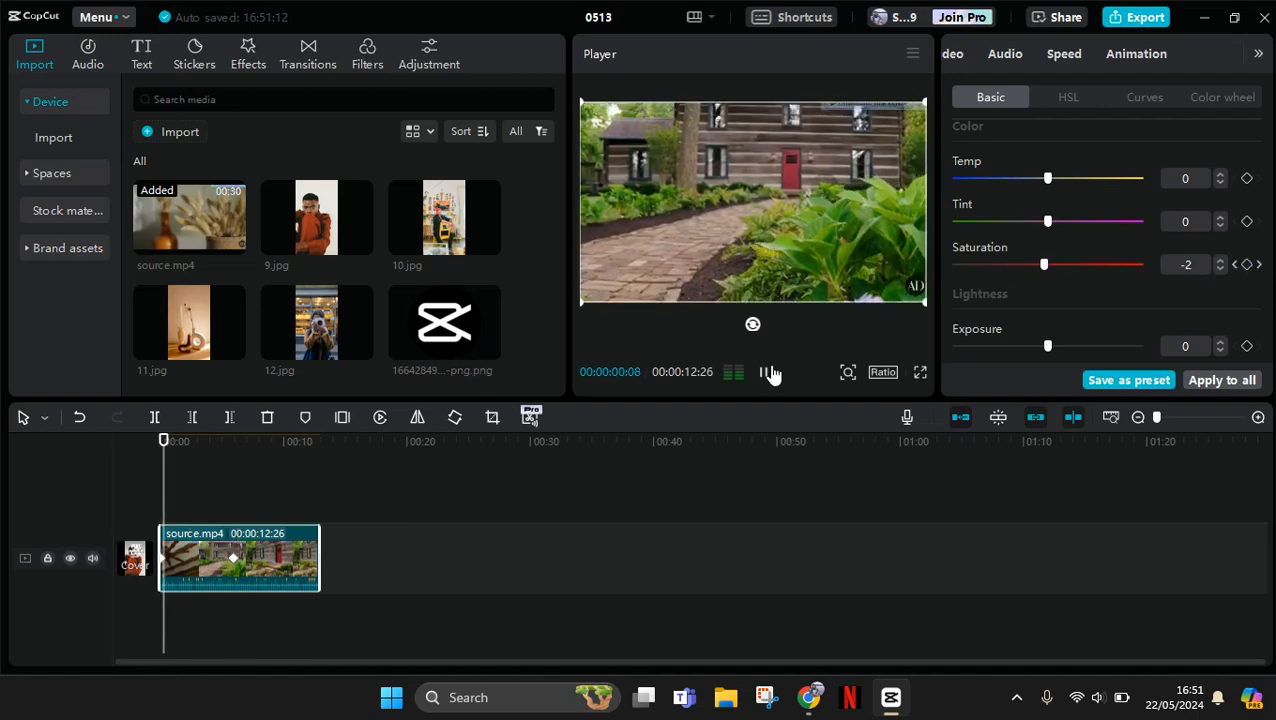
drag(1044, 264, 1016, 264)
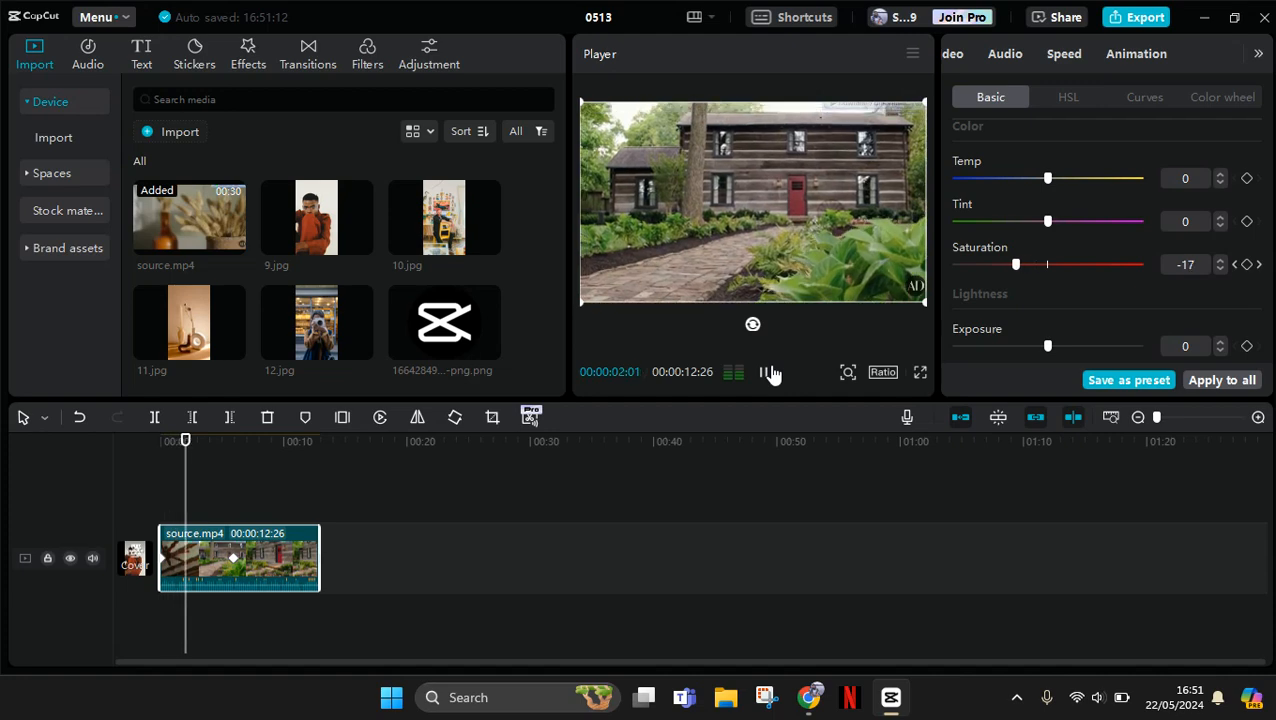
click(770, 372)
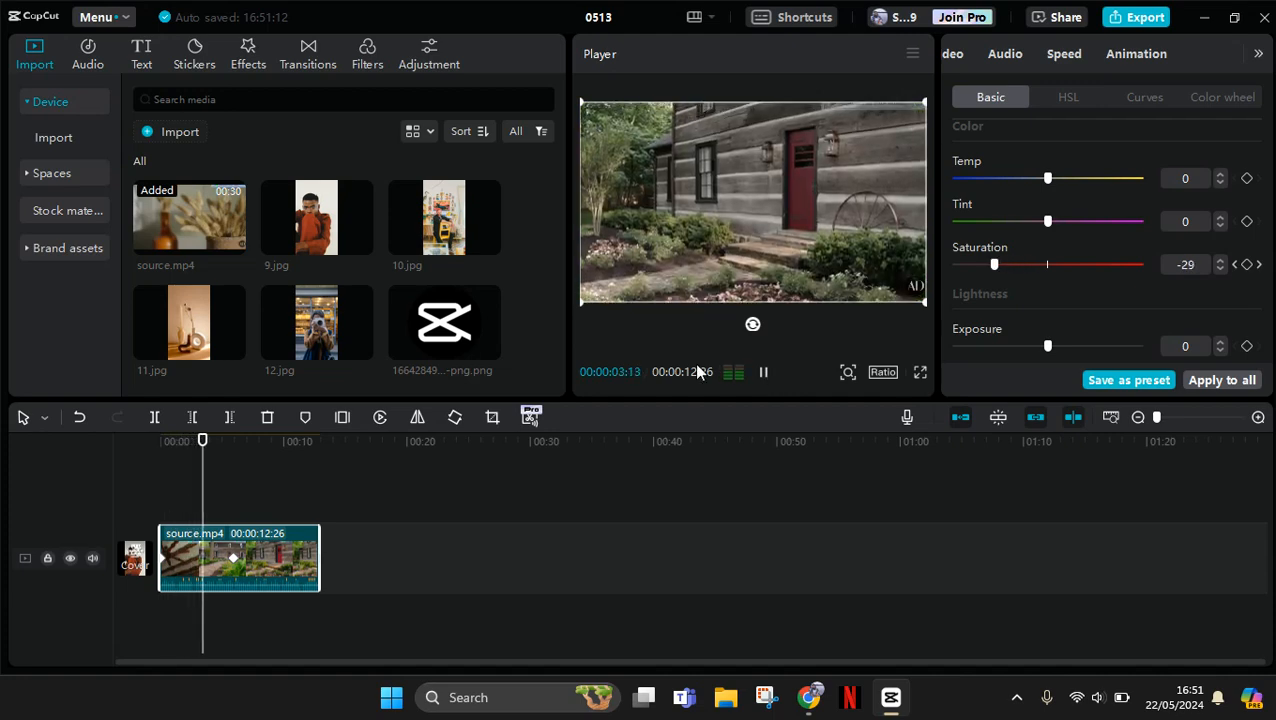